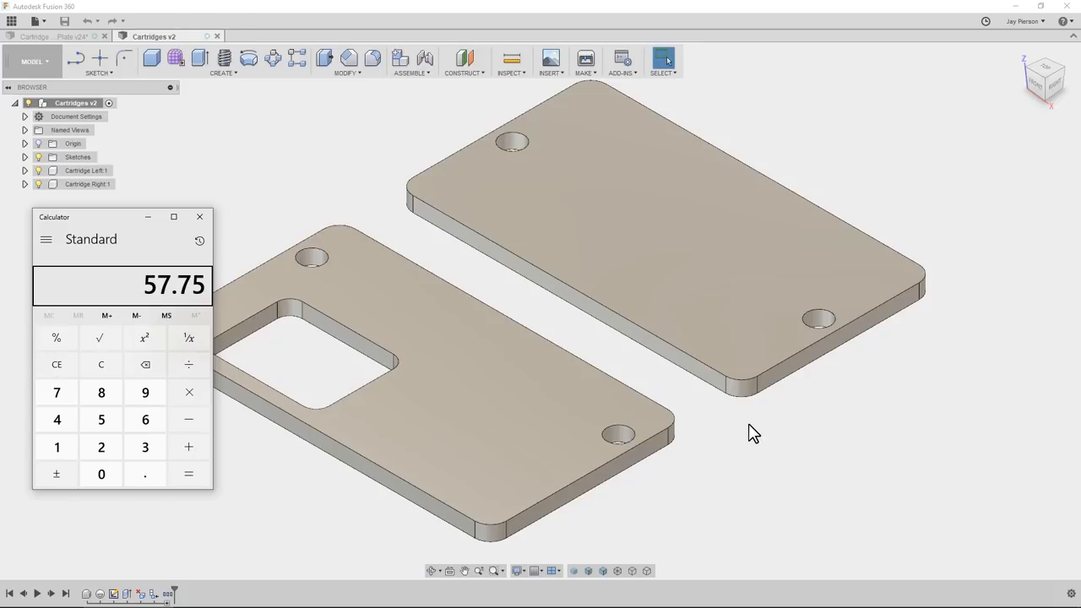
Step: Close the Calculator so the two cartridge parts are back in view
{"action": "left_click", "coordinate": [199, 217]}
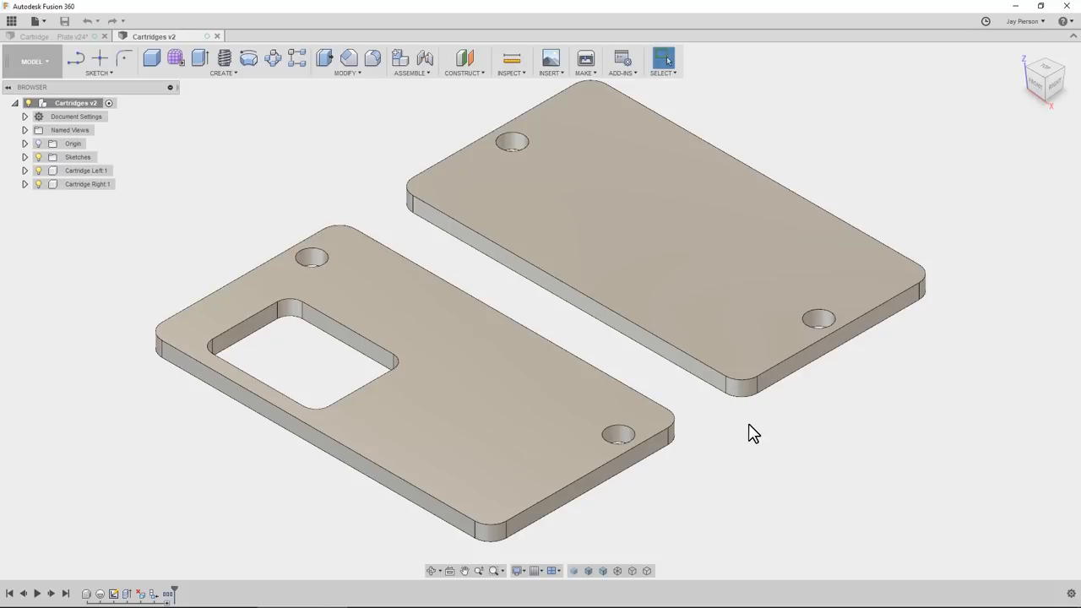
Step: Switch to the Cartridge Top Plate v24 design with its 24 part pockets
{"action": "left_click", "coordinate": [51, 36]}
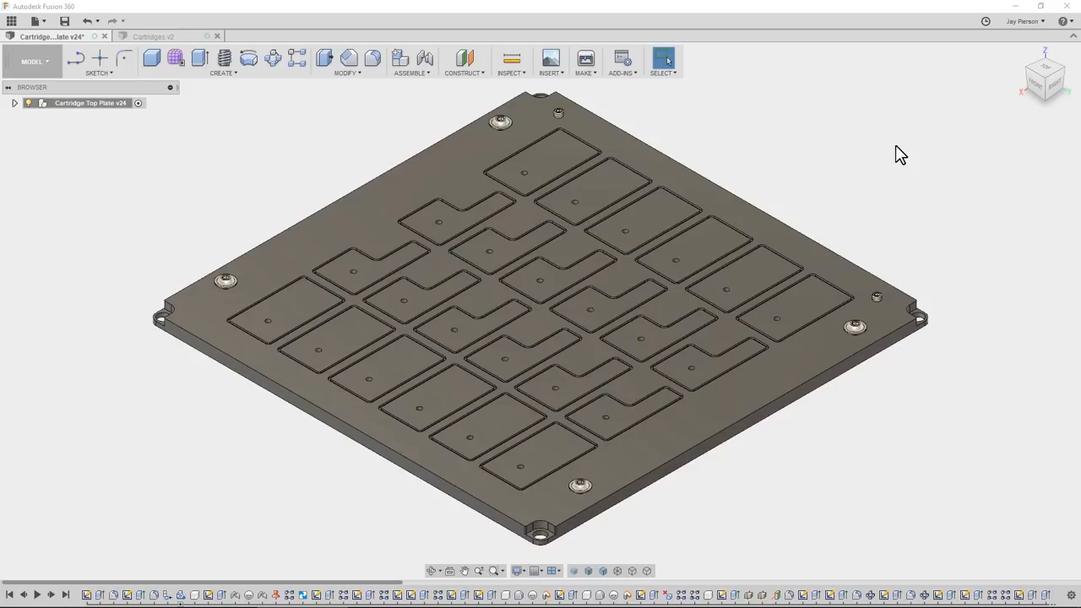
{"action": "mouse_move", "coordinate": [850, 132]}
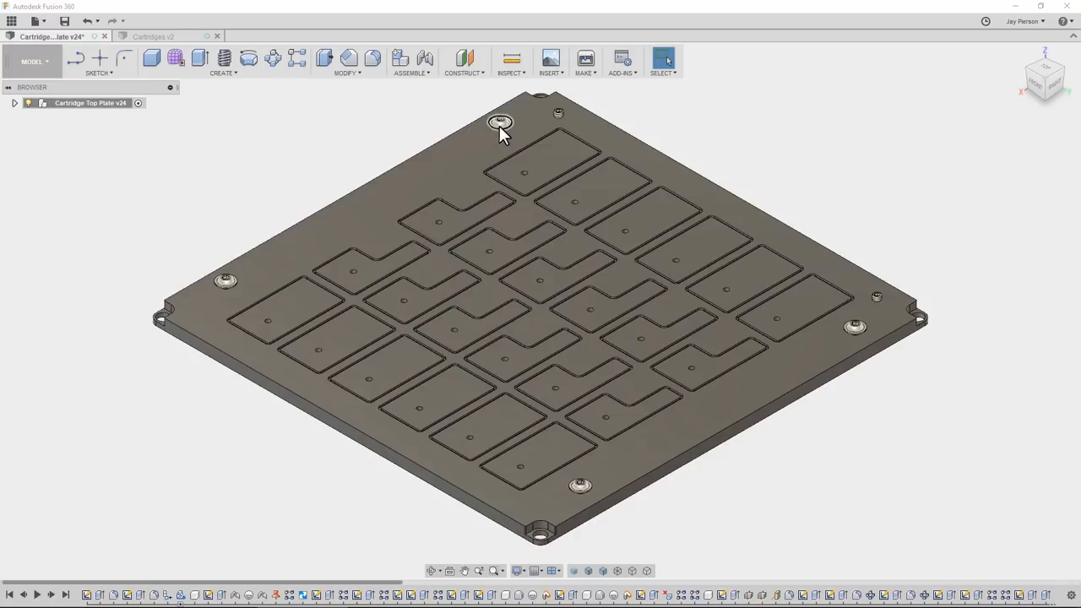
{"action": "mouse_move", "coordinate": [398, 130]}
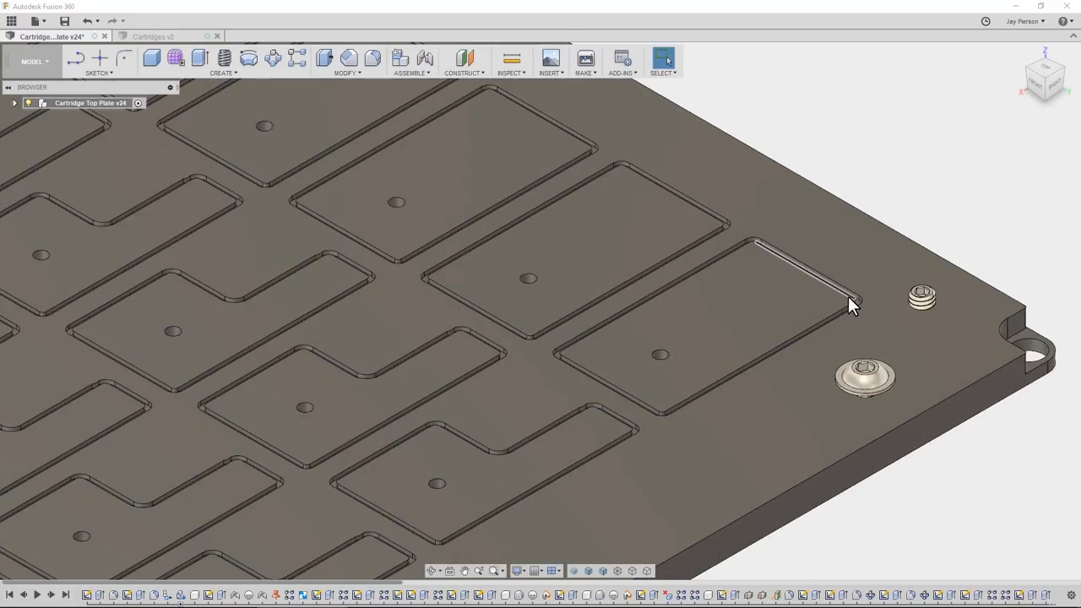
{"action": "mouse_move", "coordinate": [836, 302]}
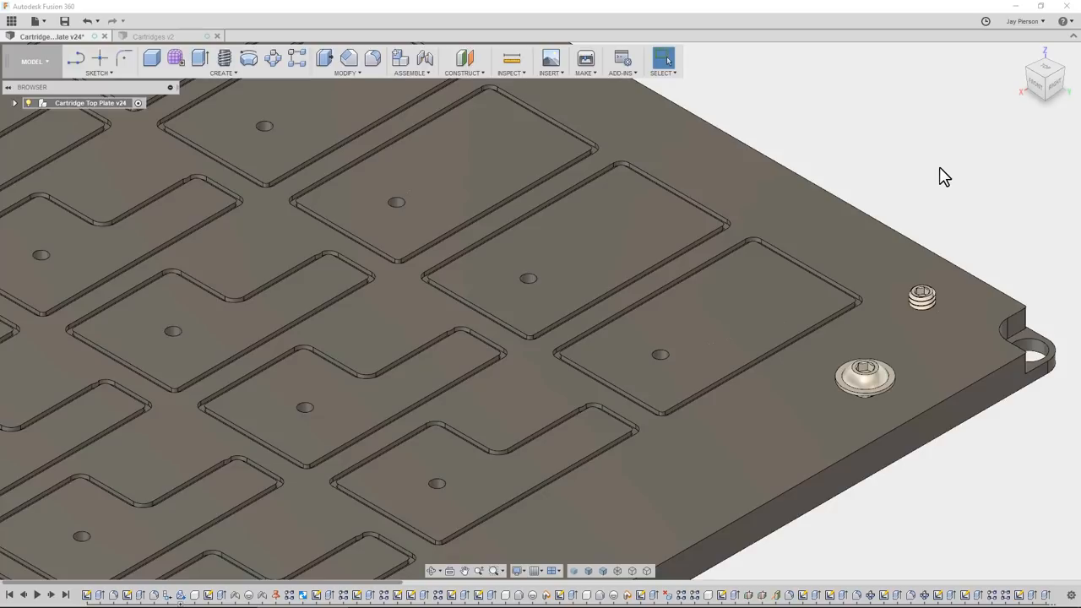
{"action": "left_click", "coordinate": [743, 339]}
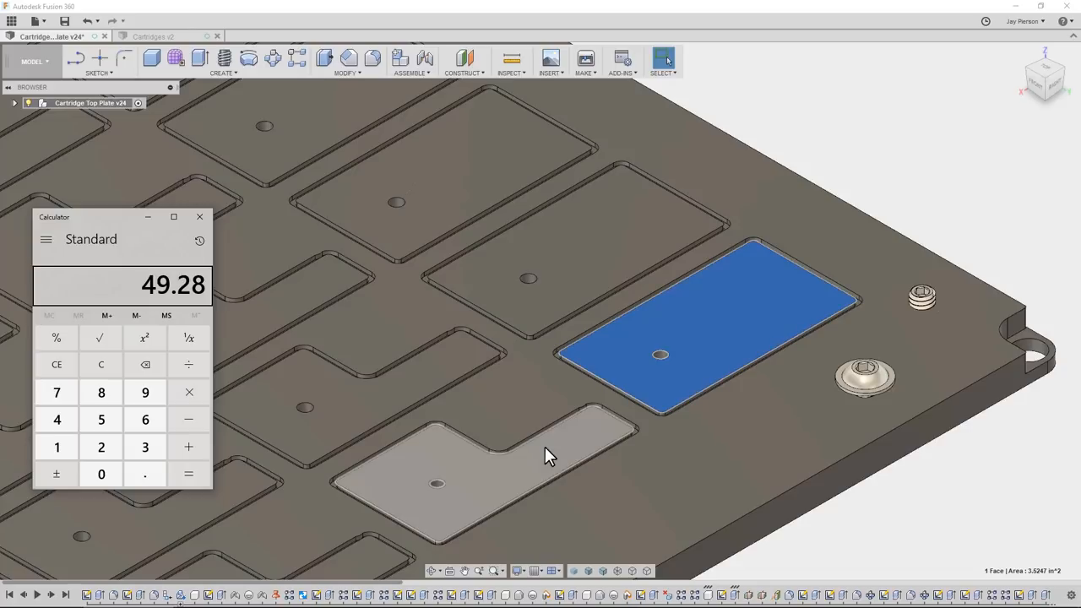
{"action": "left_click", "coordinate": [545, 456]}
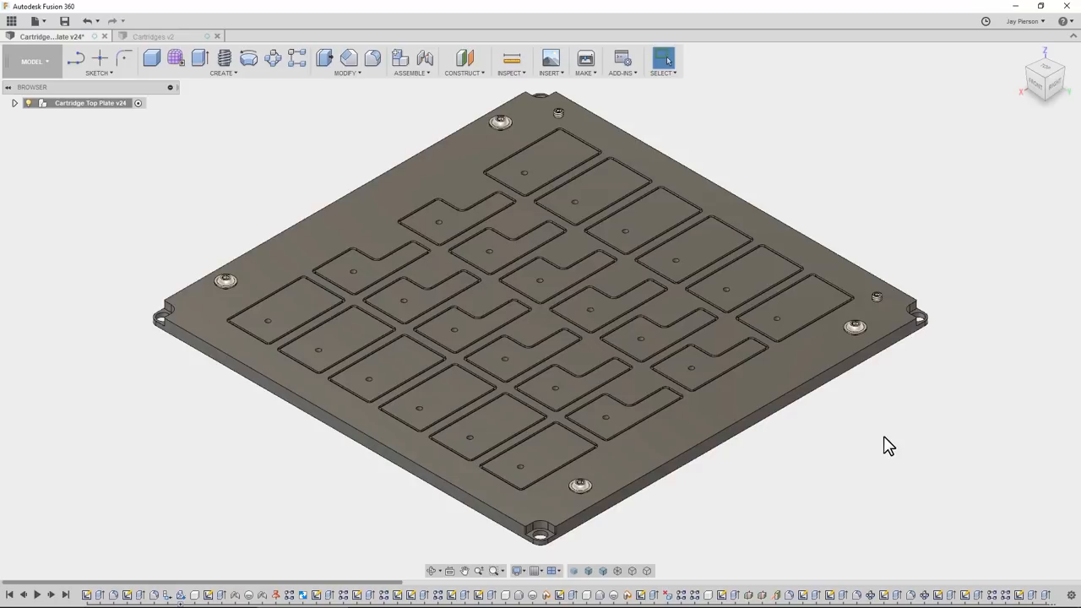
Step: Enter the CAM workspace and show the Parts setup stock over the cartridges
{"action": "left_click", "coordinate": [33, 62]}
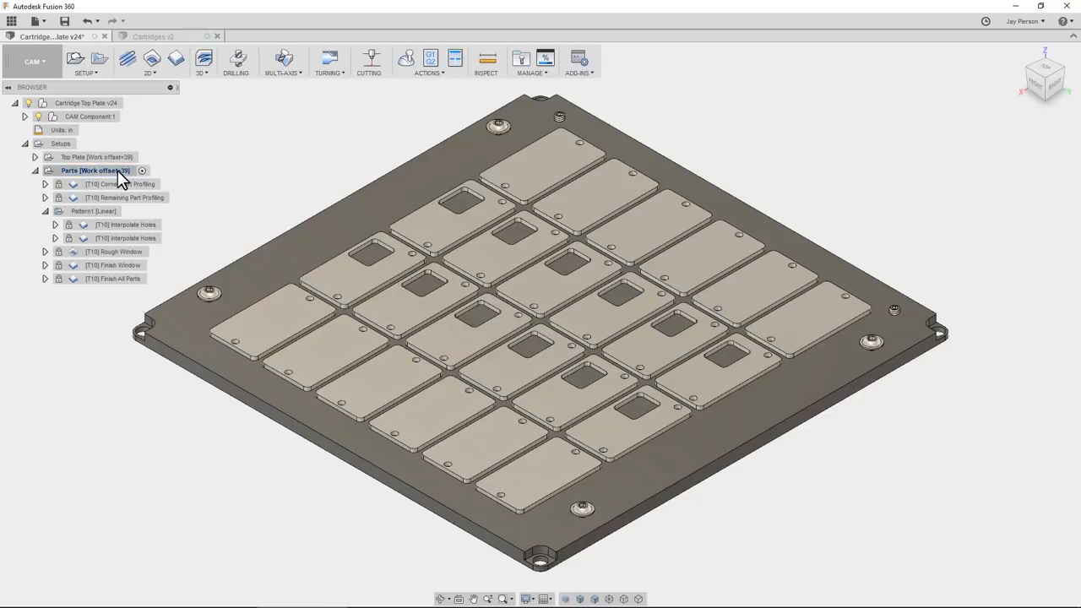
{"action": "left_click", "coordinate": [96, 170]}
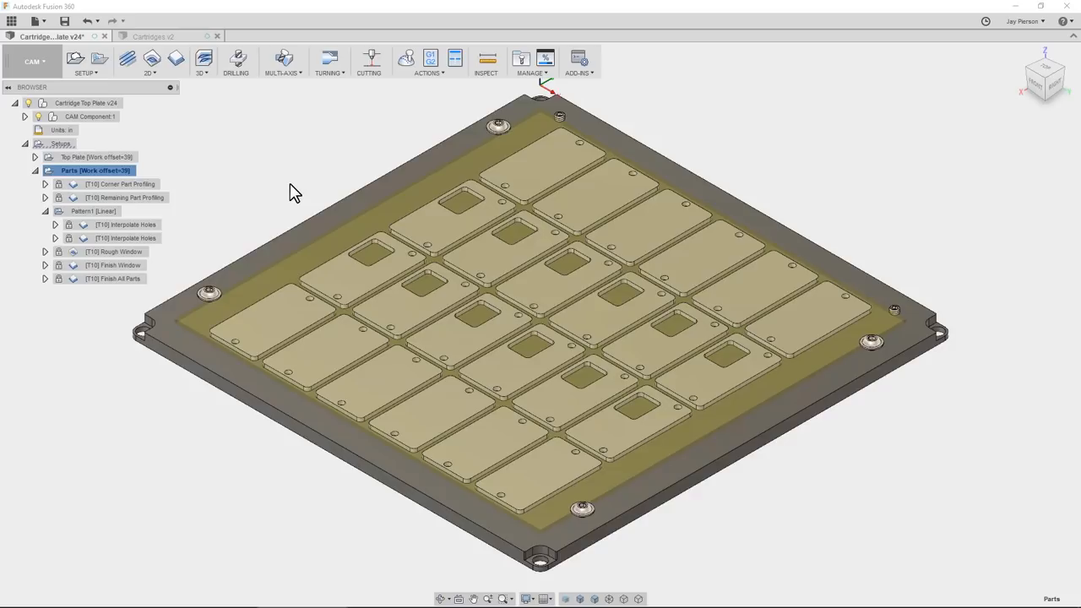
{"action": "mouse_move", "coordinate": [214, 341]}
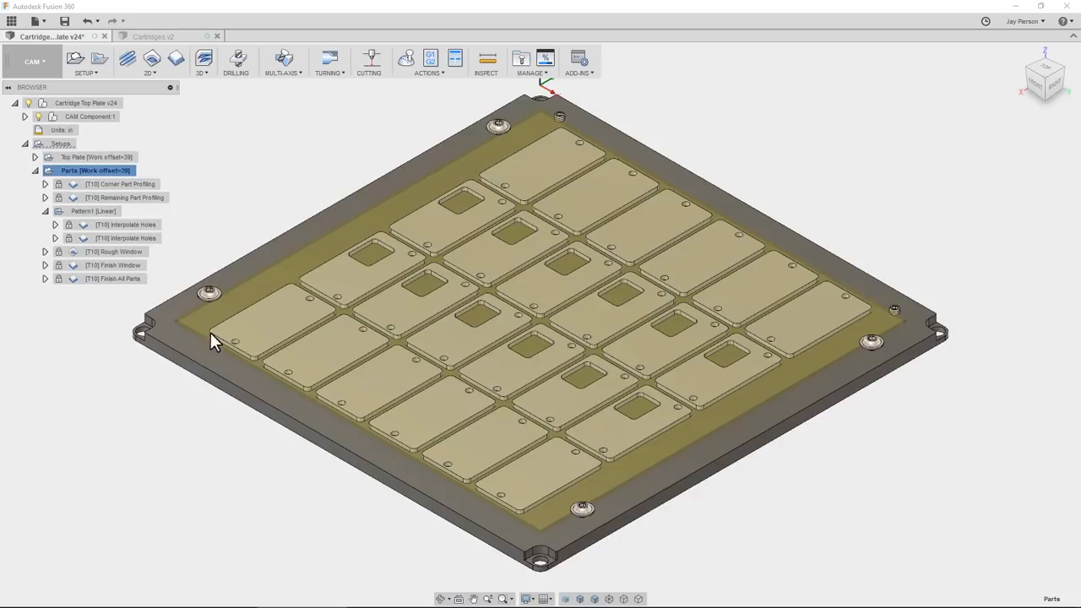
{"action": "mouse_move", "coordinate": [362, 224]}
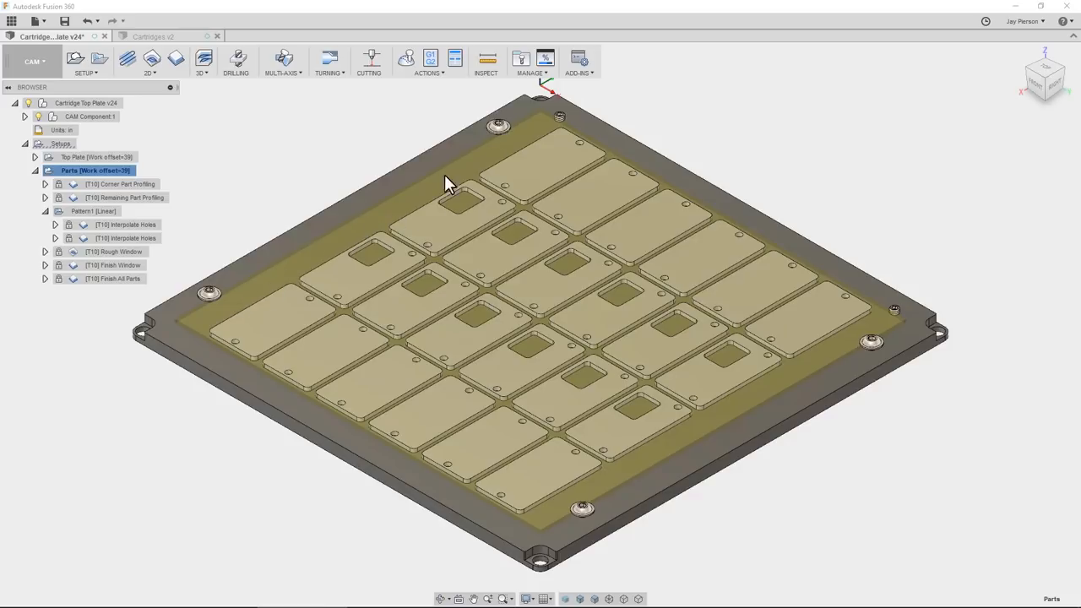
{"action": "mouse_move", "coordinate": [339, 229]}
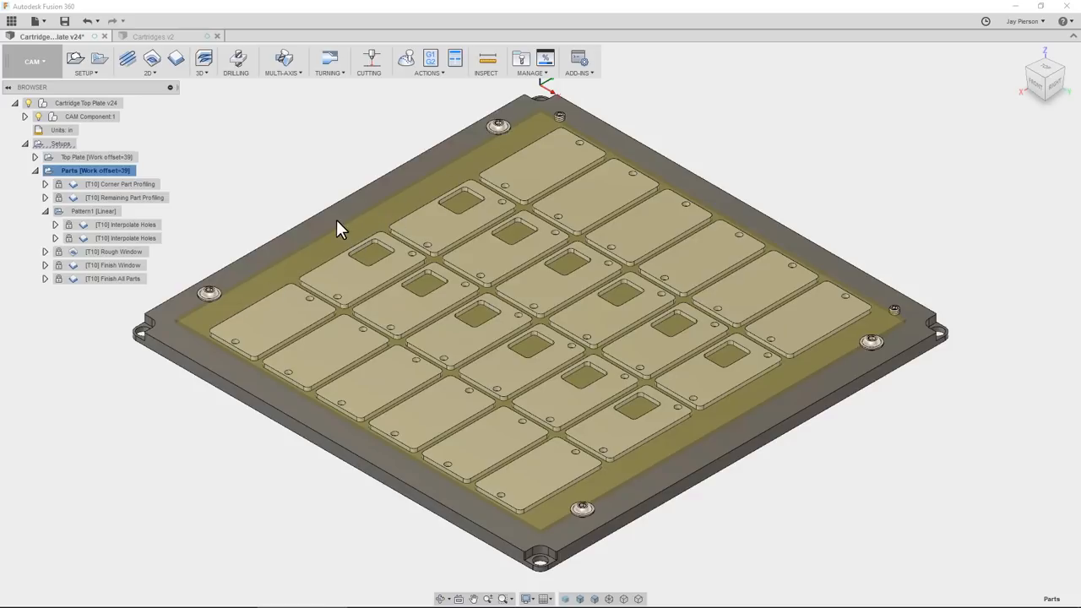
{"action": "mouse_move", "coordinate": [509, 135]}
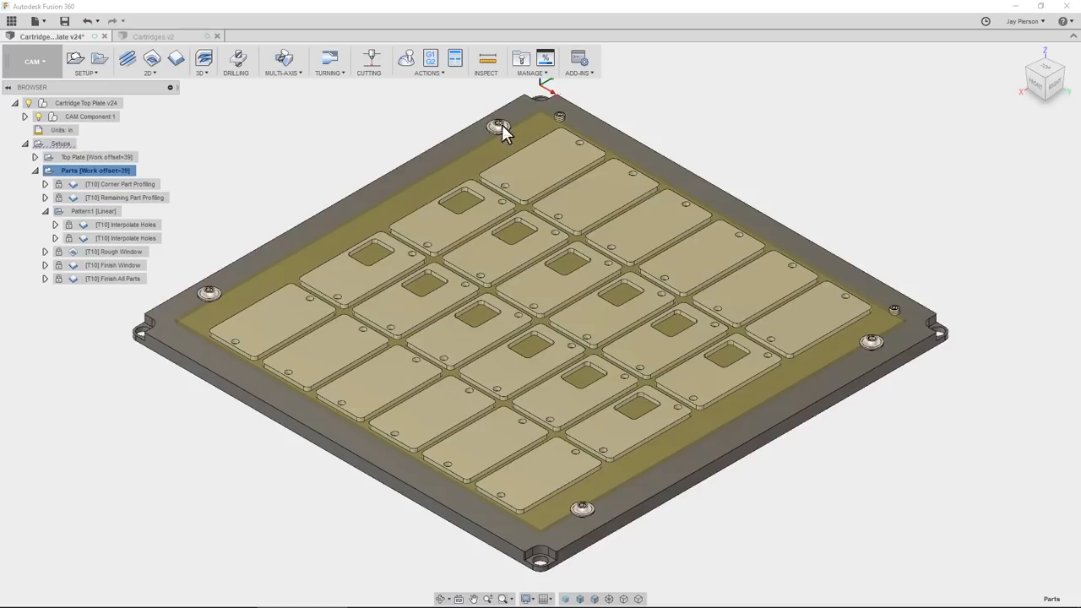
{"action": "mouse_move", "coordinate": [441, 202]}
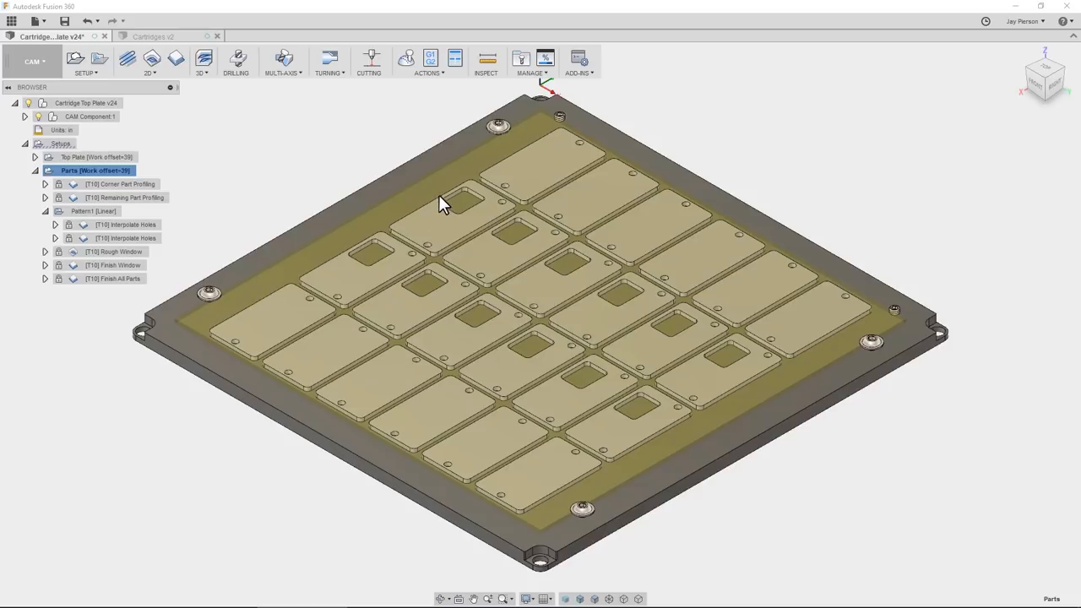
{"action": "mouse_move", "coordinate": [519, 154]}
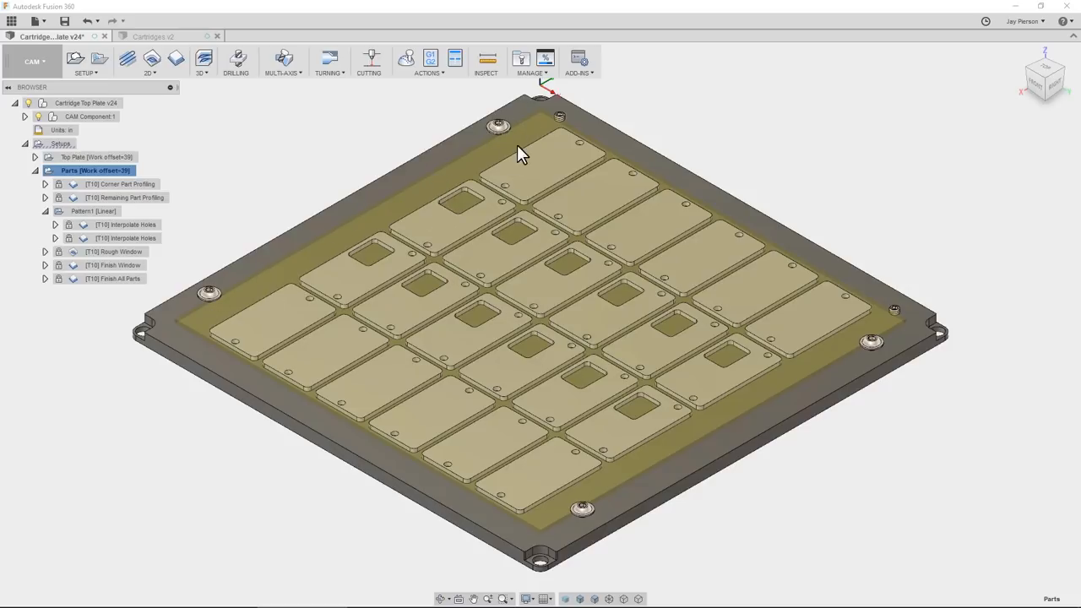
{"action": "mouse_move", "coordinate": [501, 138]}
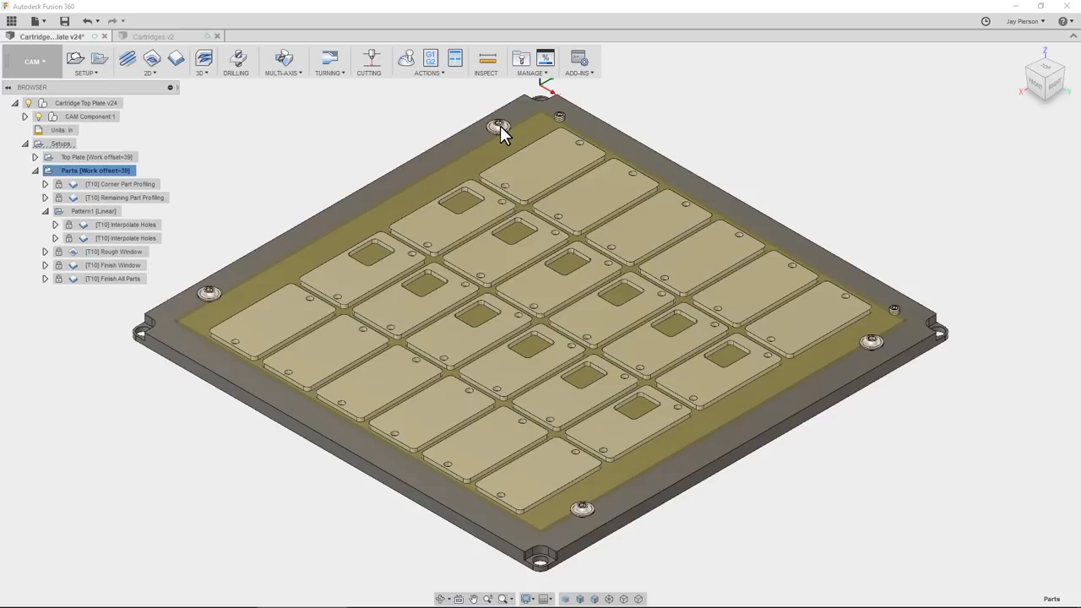
{"action": "mouse_move", "coordinate": [513, 142]}
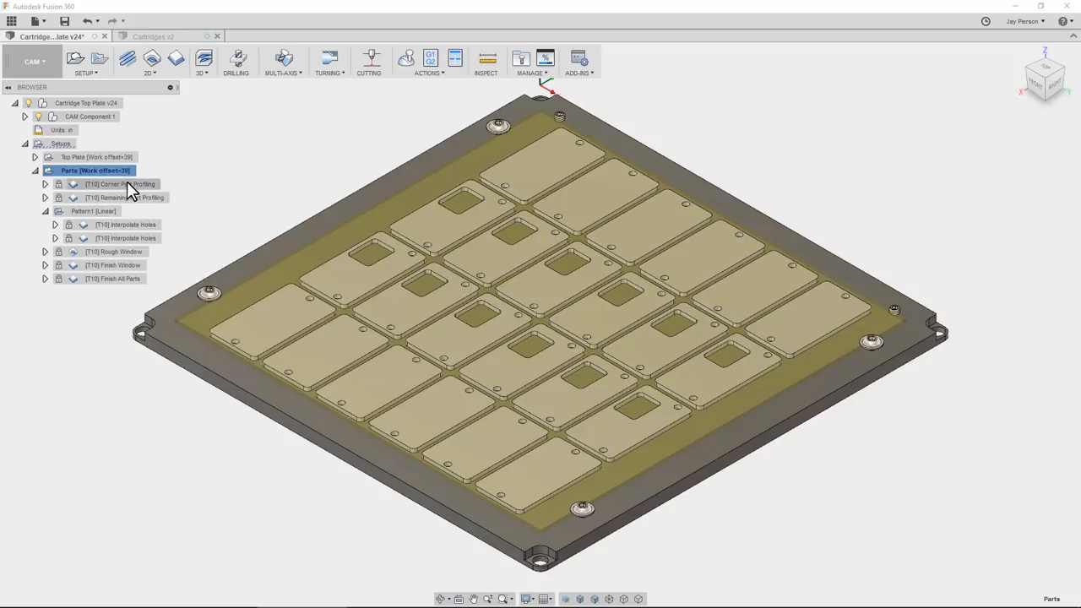
Step: Show the [T10] Corner Part Profiling toolpath around the corner cartridges
{"action": "left_click", "coordinate": [121, 184]}
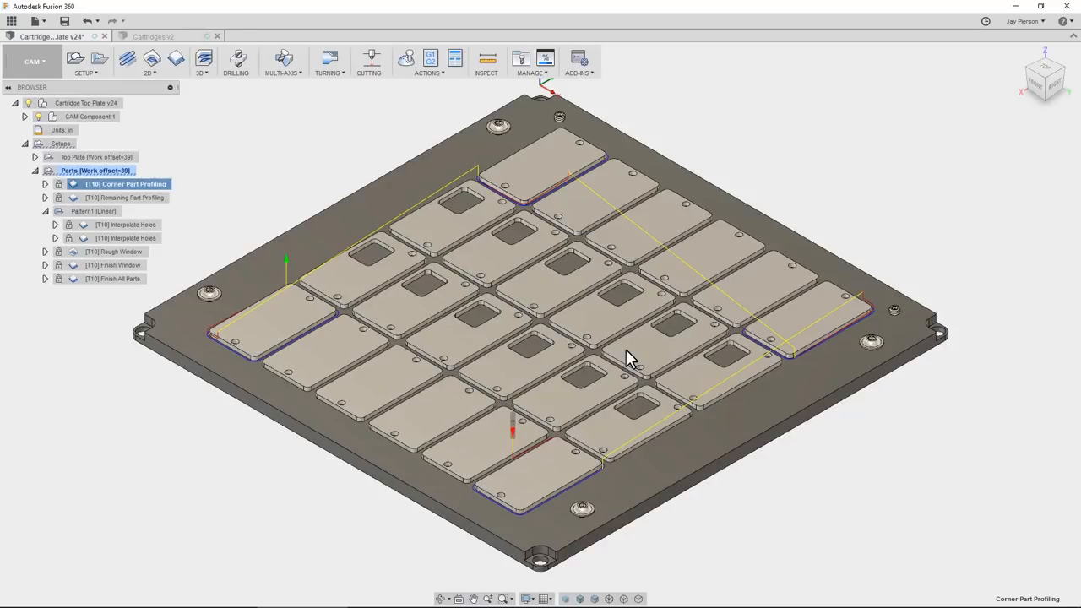
{"action": "mouse_move", "coordinate": [871, 328]}
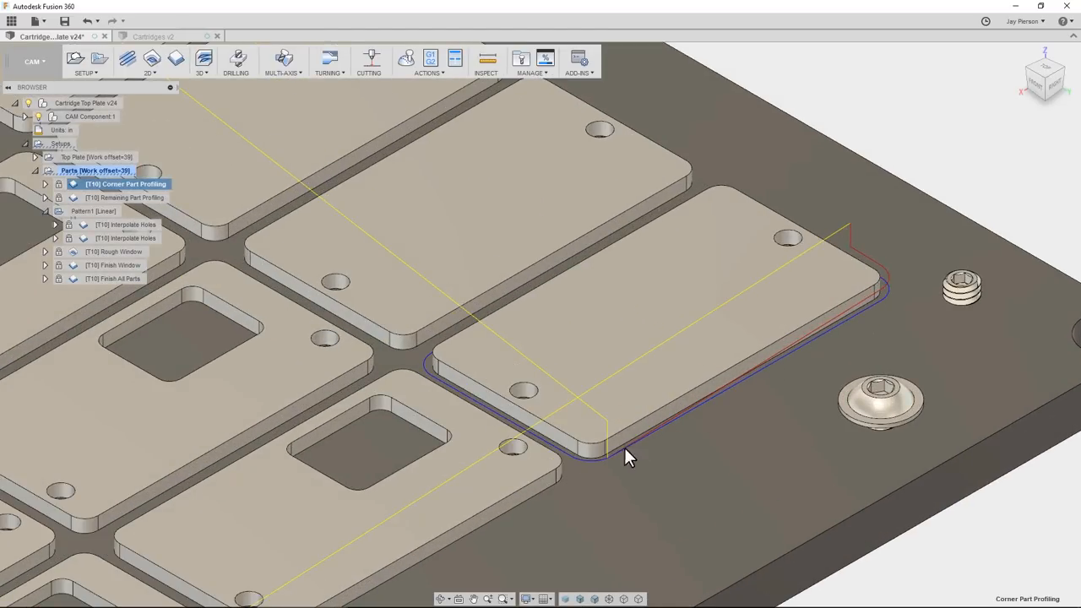
{"action": "mouse_move", "coordinate": [787, 221]}
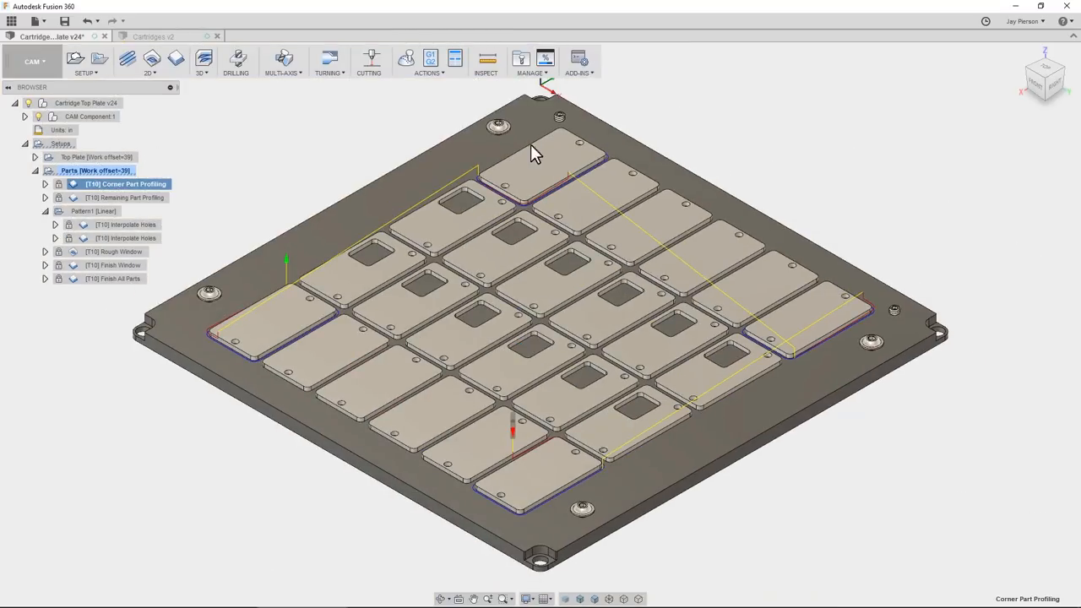
{"action": "mouse_move", "coordinate": [809, 328]}
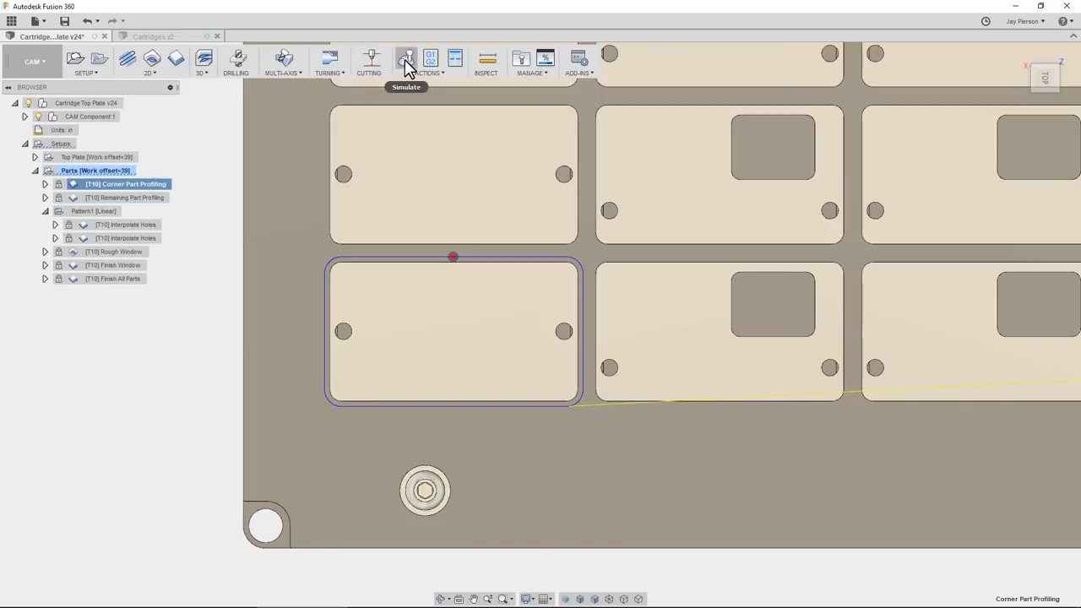
Step: Start simulating the Corner Part Profiling toolpath over the first corner part
{"action": "left_click", "coordinate": [408, 59]}
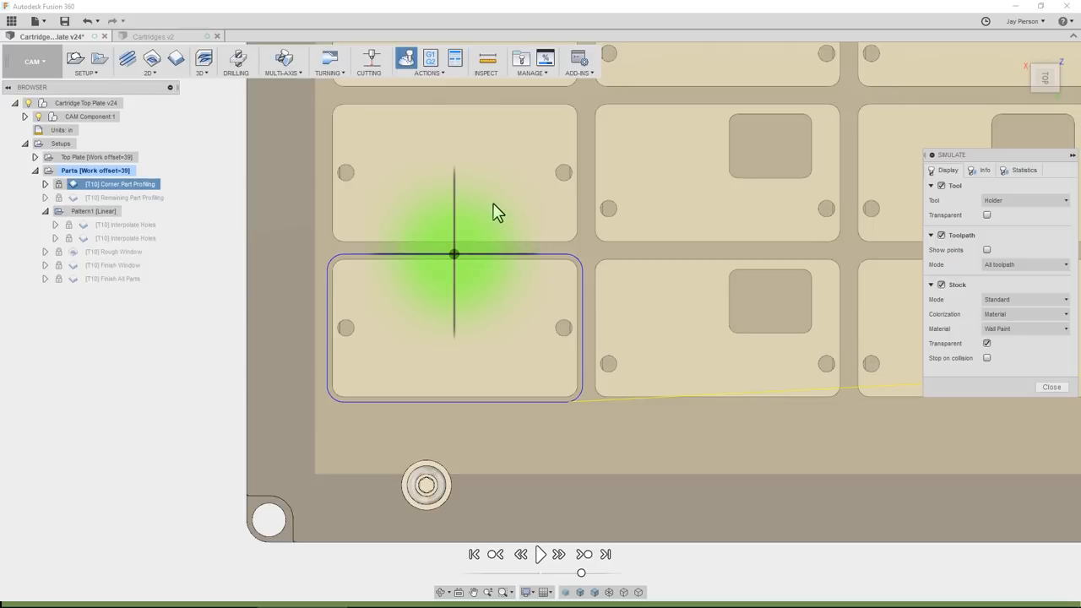
{"action": "mouse_move", "coordinate": [532, 218]}
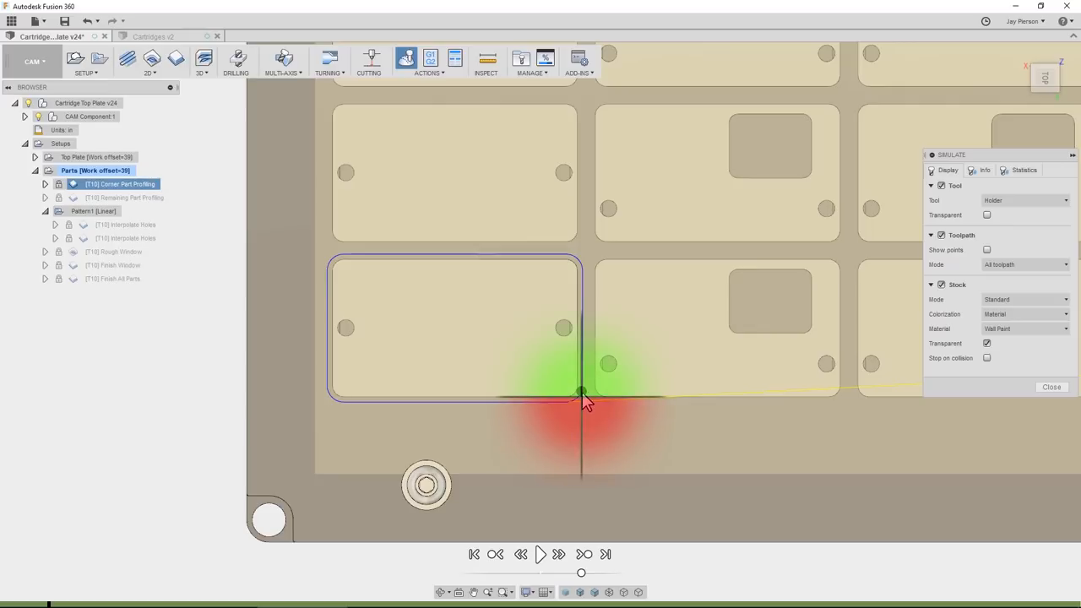
{"action": "mouse_move", "coordinate": [695, 363]}
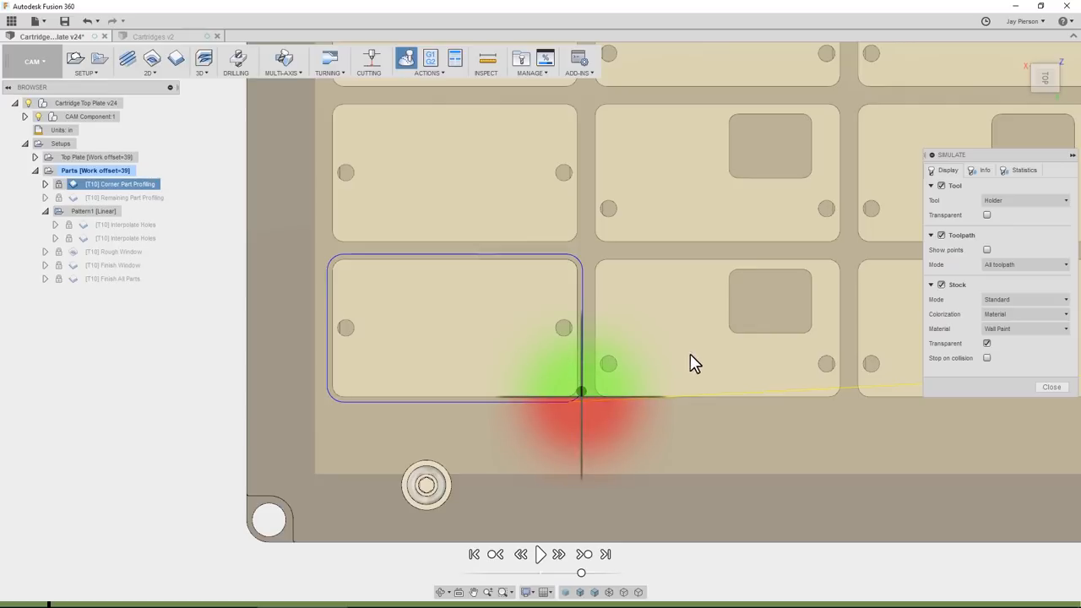
{"action": "mouse_move", "coordinate": [633, 382]}
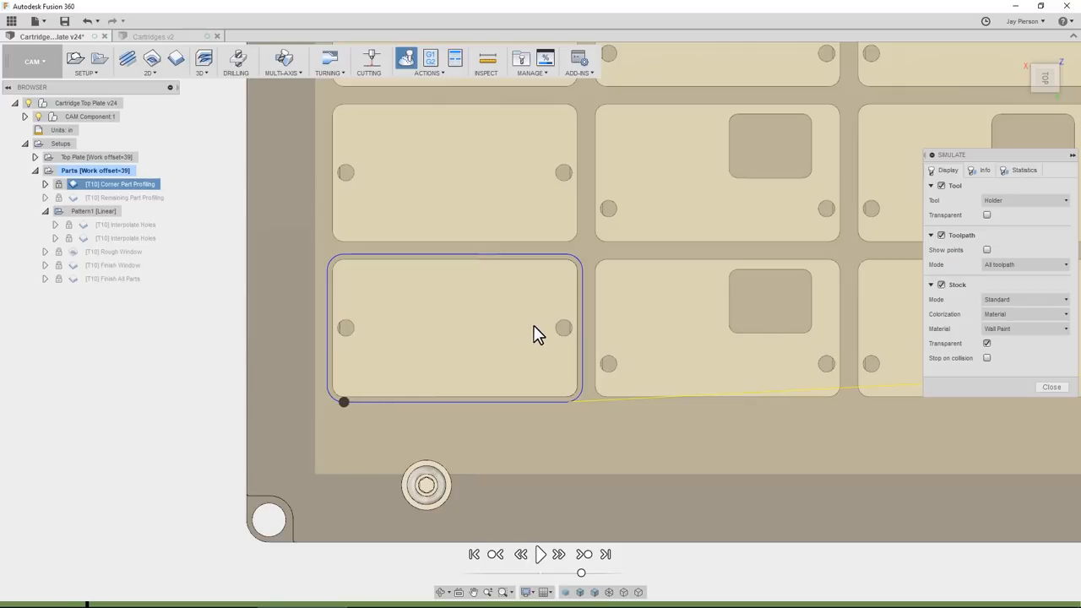
{"action": "mouse_move", "coordinate": [408, 411]}
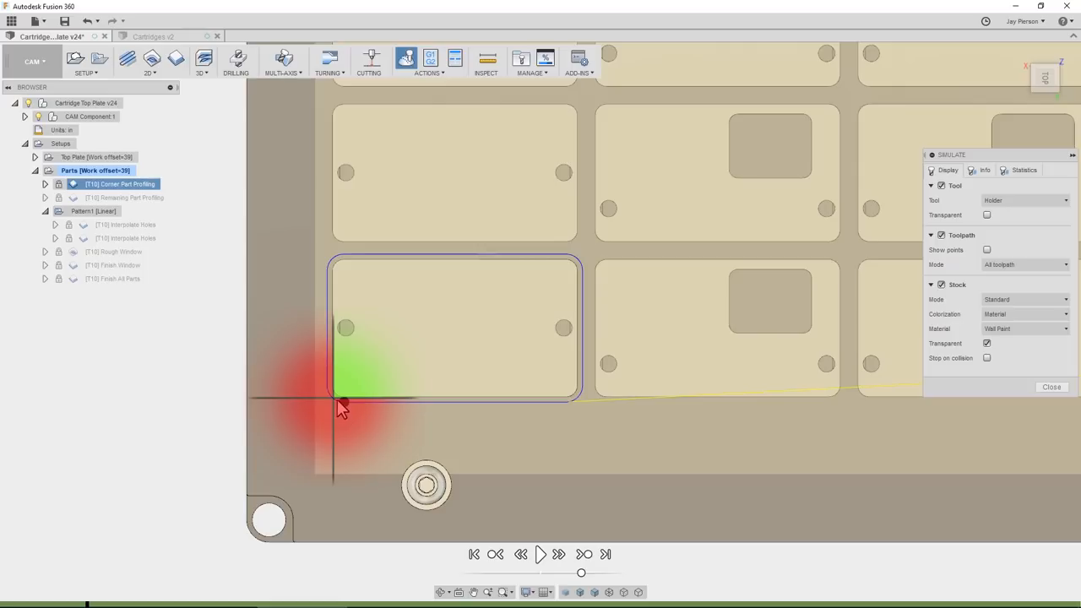
{"action": "mouse_move", "coordinate": [293, 385]}
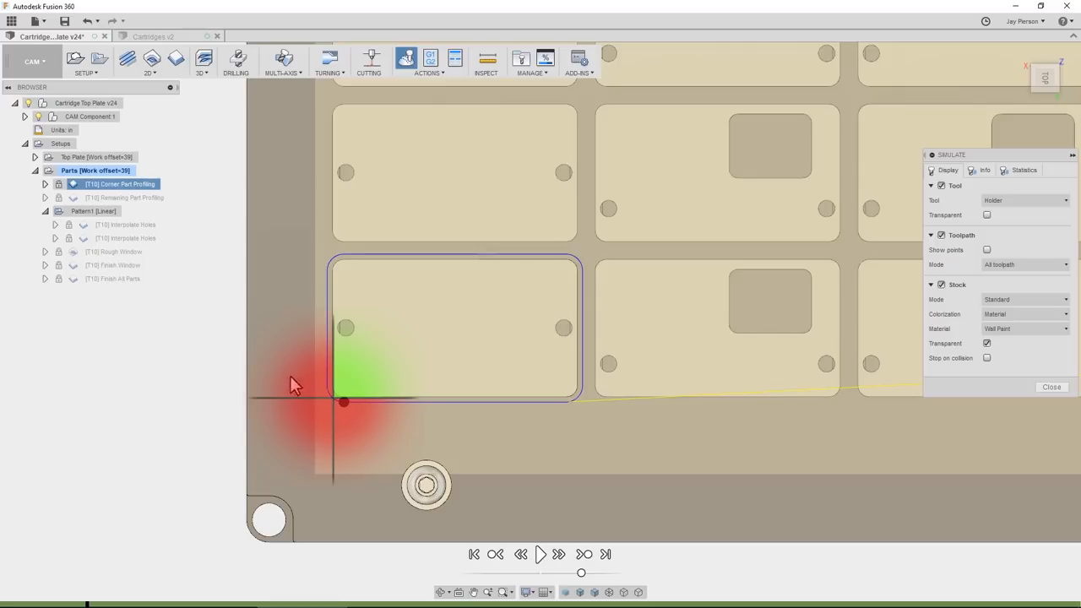
{"action": "mouse_move", "coordinate": [451, 463]}
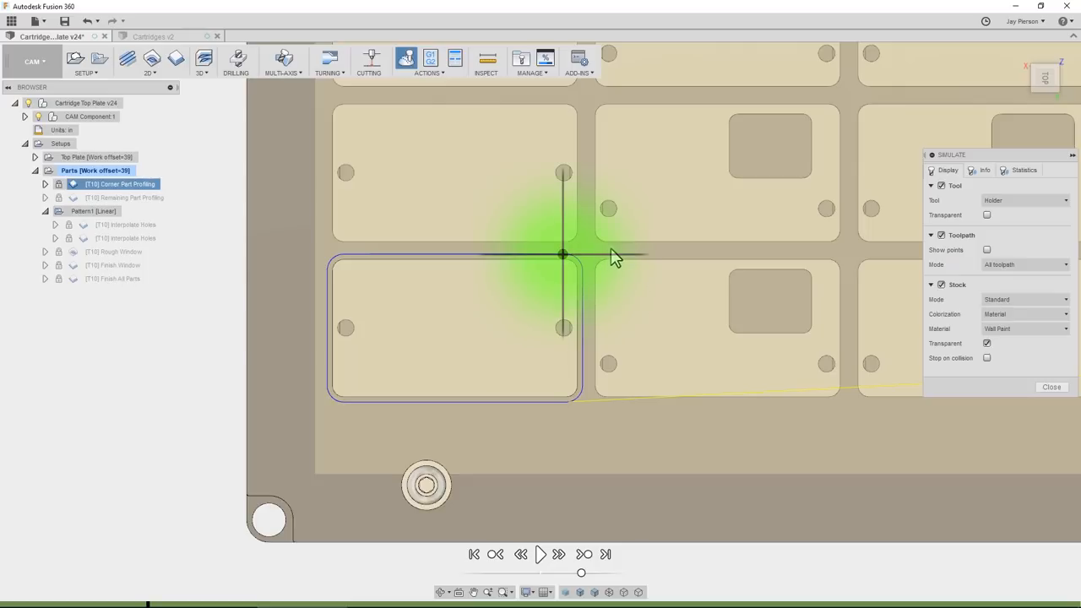
{"action": "mouse_move", "coordinate": [558, 274]}
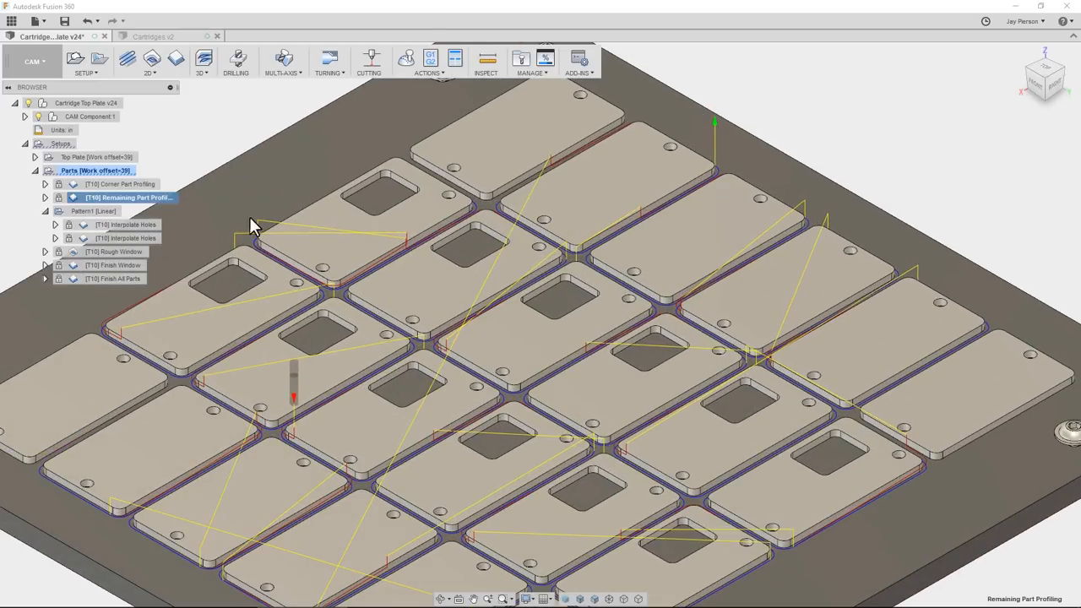
{"action": "mouse_move", "coordinate": [680, 234]}
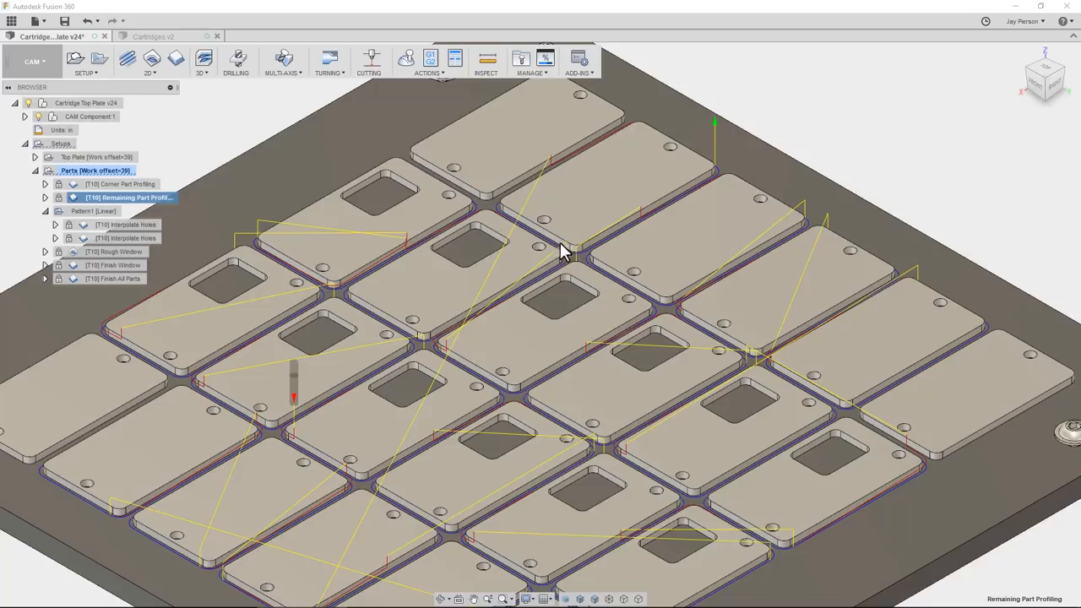
{"action": "mouse_move", "coordinate": [704, 182]}
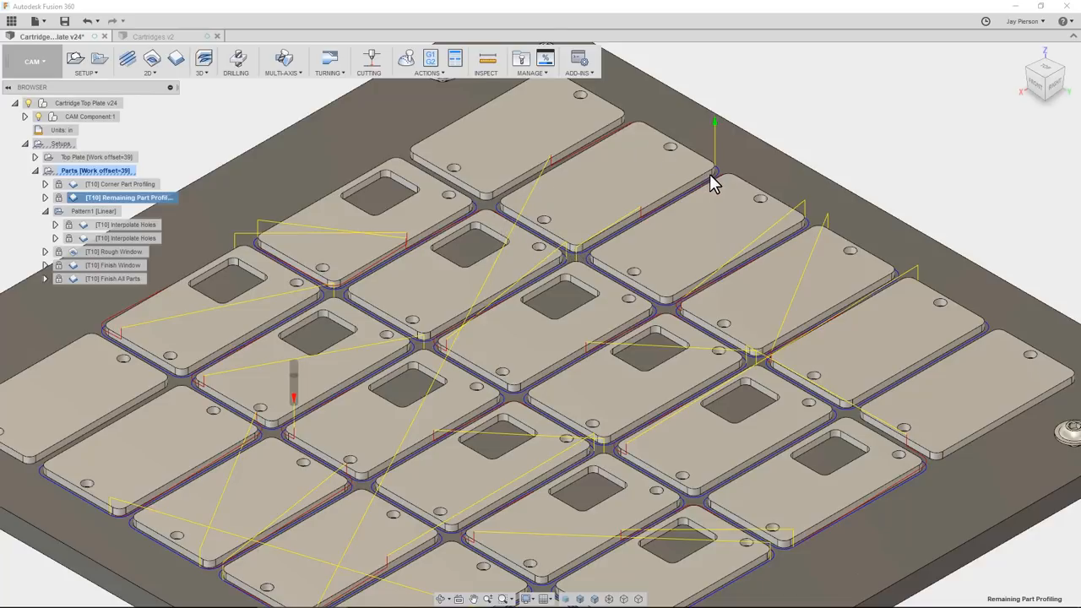
{"action": "mouse_move", "coordinate": [707, 175]}
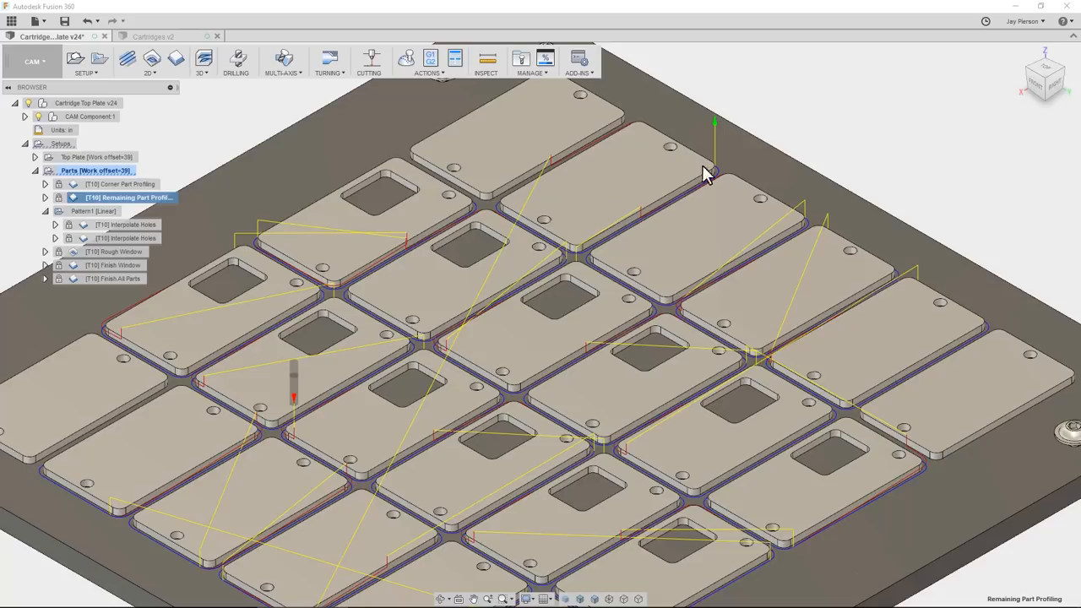
{"action": "mouse_move", "coordinate": [359, 296]}
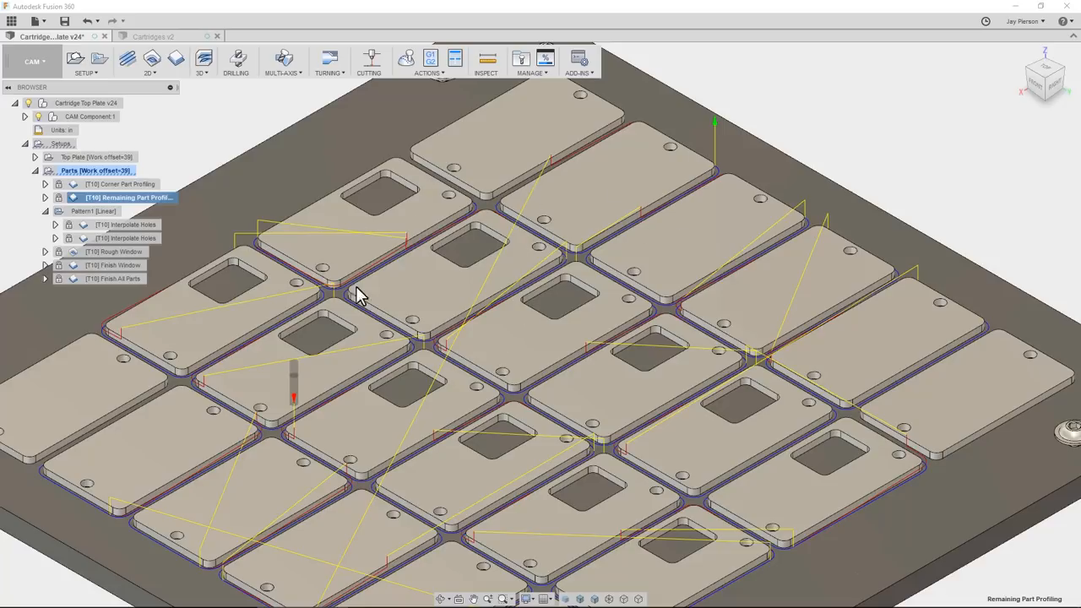
Step: Show the [T10] Remaining Part Profiling toolpath around the other cartridges
{"action": "left_click", "coordinate": [126, 224]}
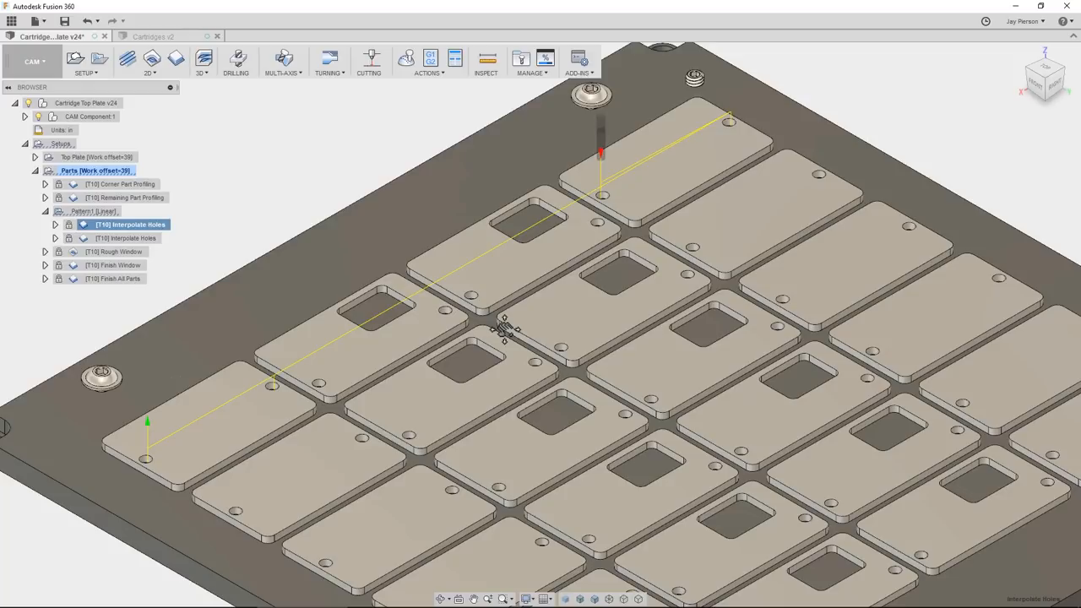
{"action": "mouse_move", "coordinate": [729, 131]}
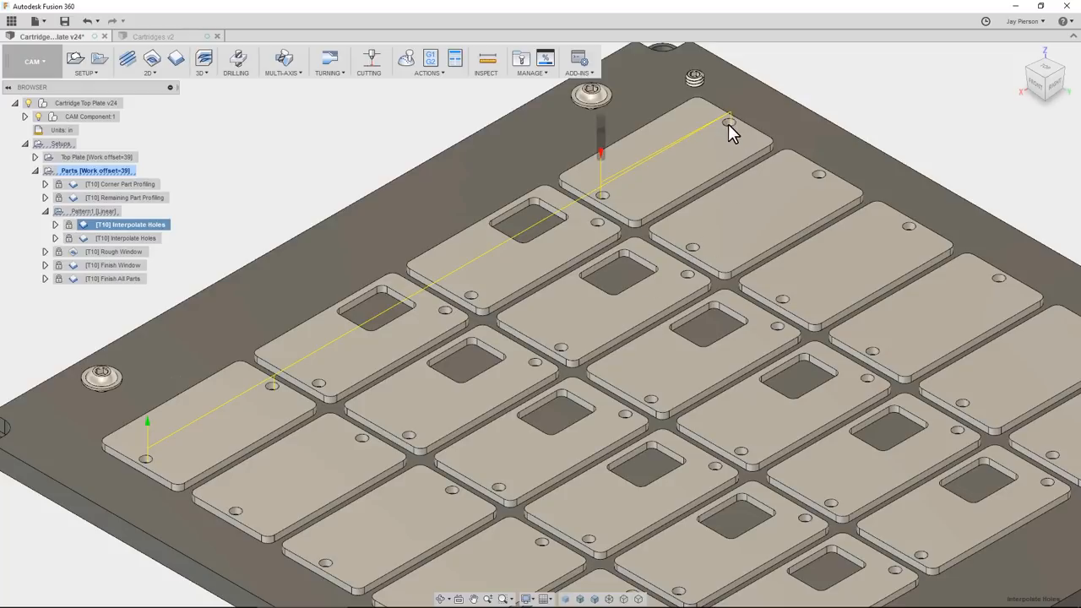
{"action": "mouse_move", "coordinate": [603, 203]}
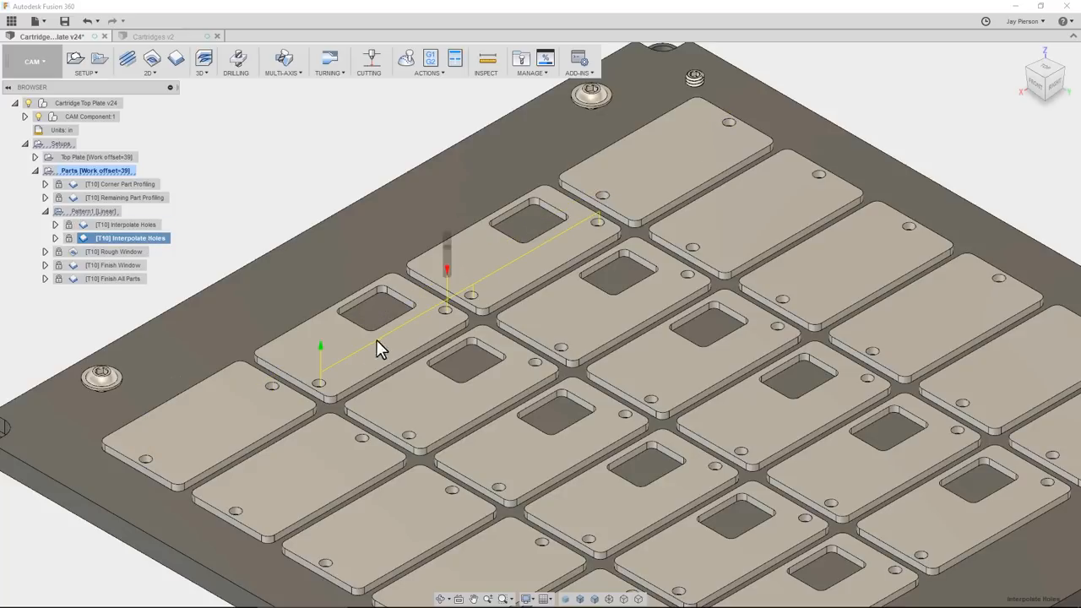
{"action": "mouse_move", "coordinate": [361, 339]}
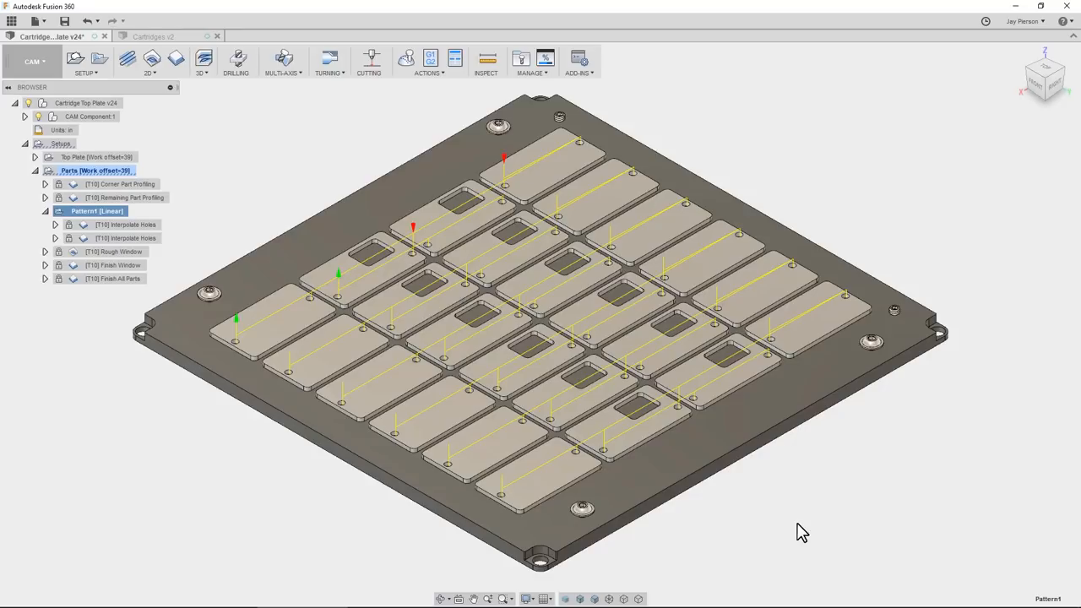
{"action": "mouse_move", "coordinate": [245, 300]}
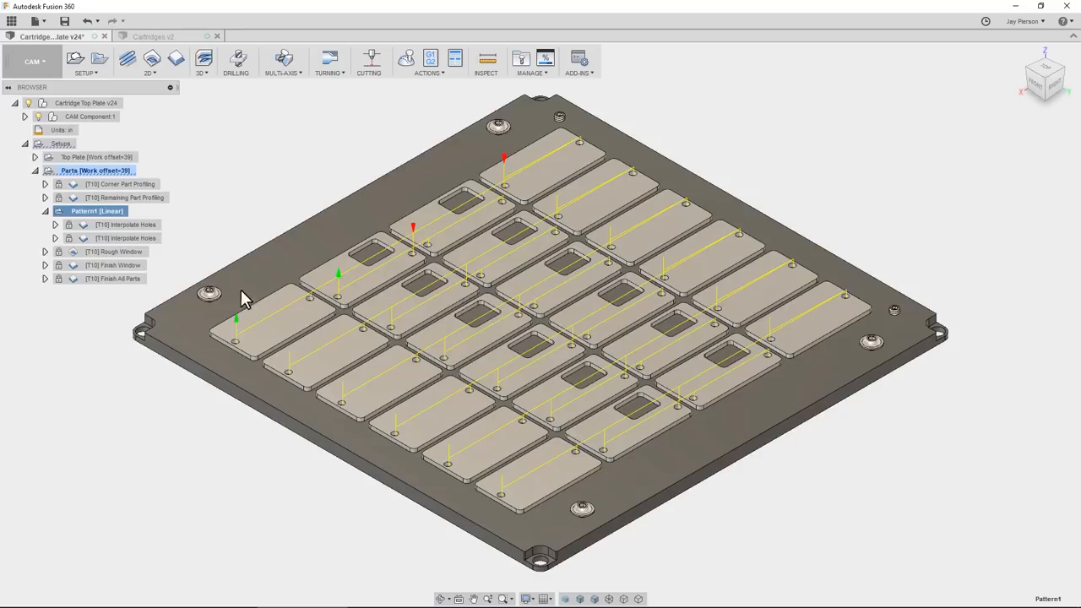
Step: Show the Rough Window toolpath, then the Finish Window toolpath linking the cutouts
{"action": "left_click", "coordinate": [115, 252]}
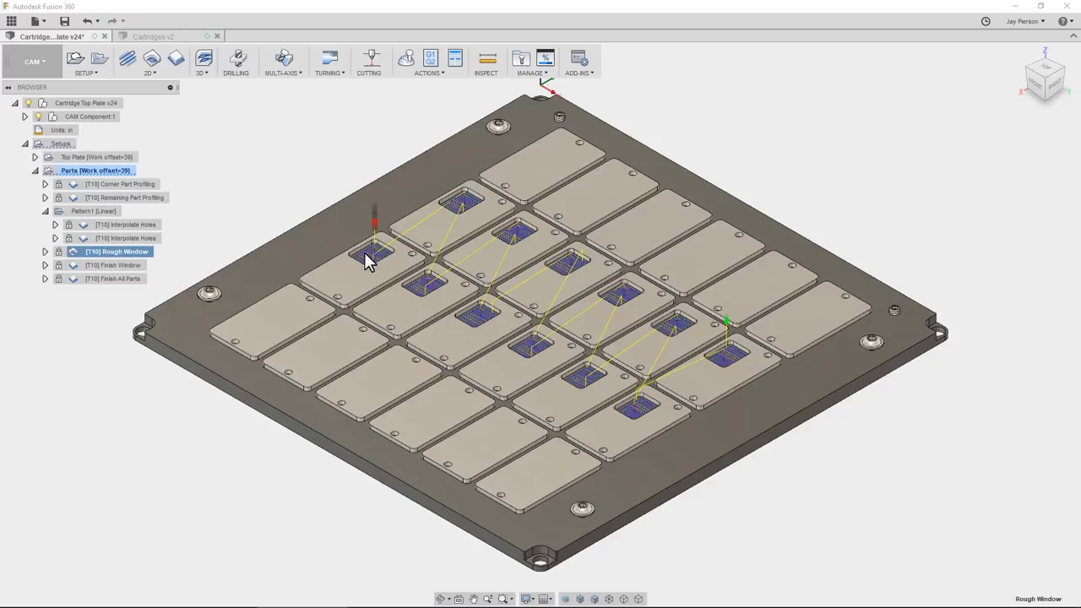
{"action": "mouse_move", "coordinate": [219, 254]}
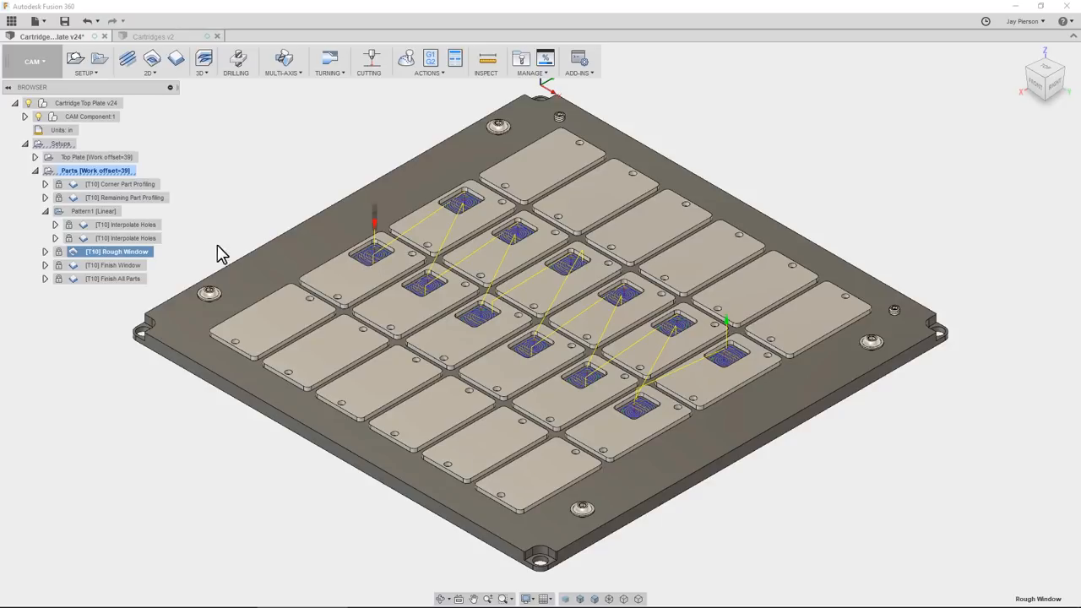
{"action": "left_click", "coordinate": [110, 265]}
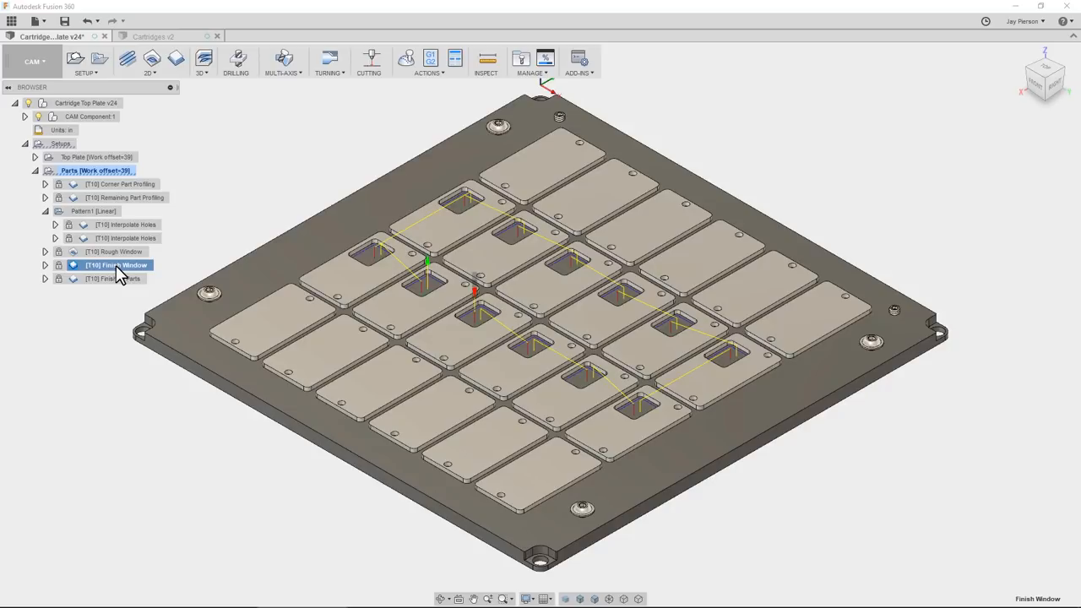
Step: Show the [T10] Finish All Parts toolpath tracing every cartridge profile
{"action": "left_click", "coordinate": [115, 279]}
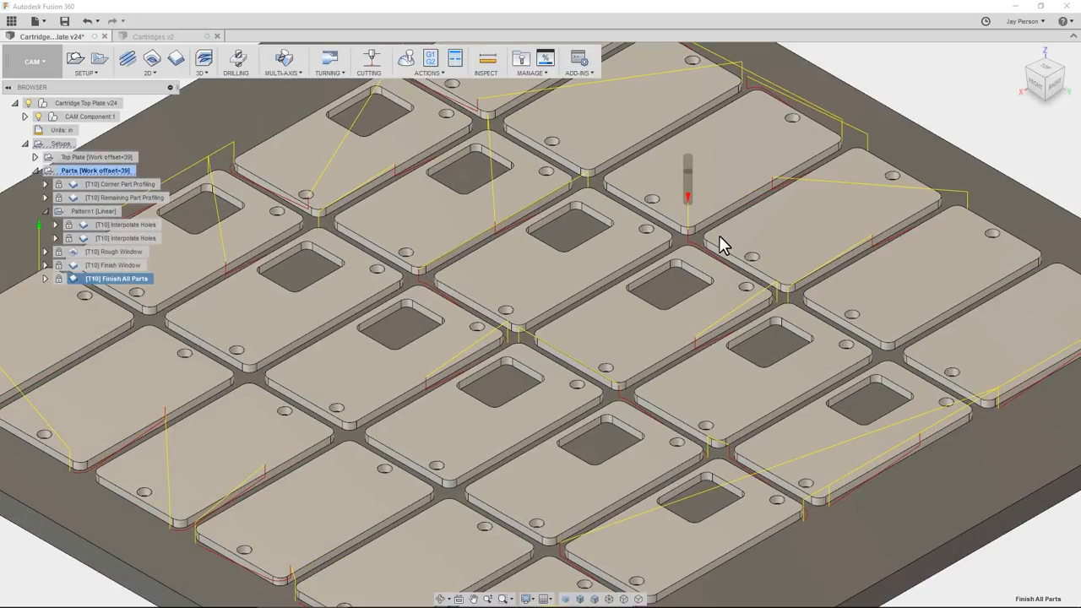
{"action": "mouse_move", "coordinate": [766, 318]}
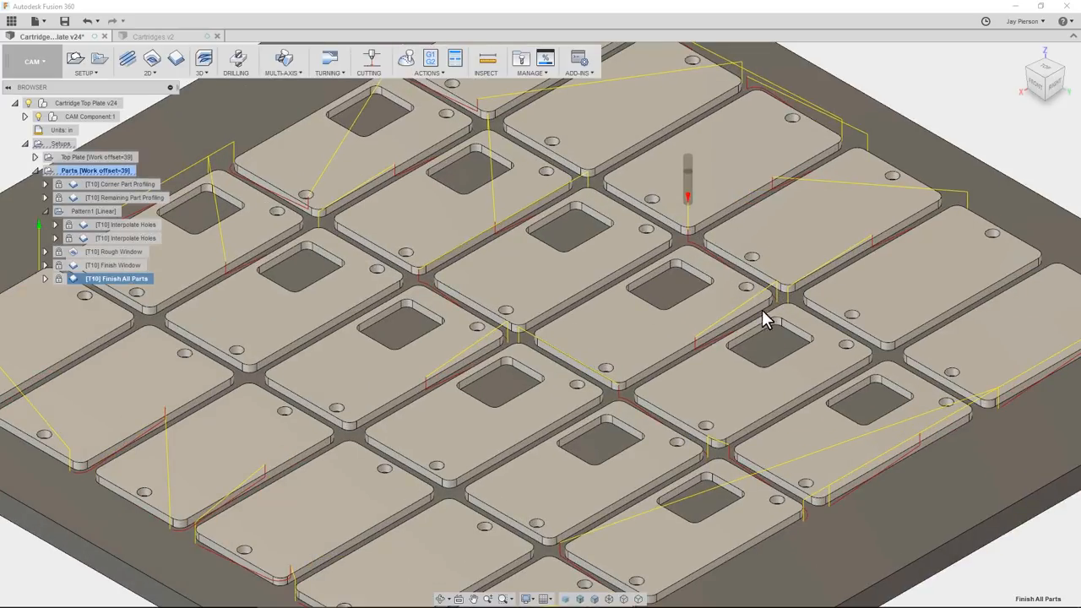
{"action": "mouse_move", "coordinate": [617, 404]}
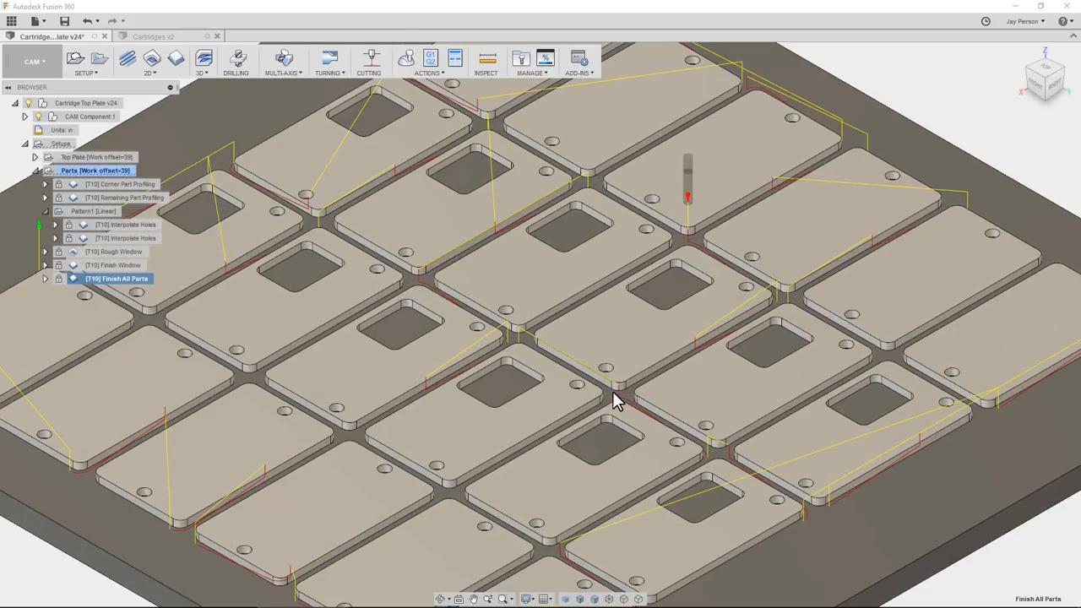